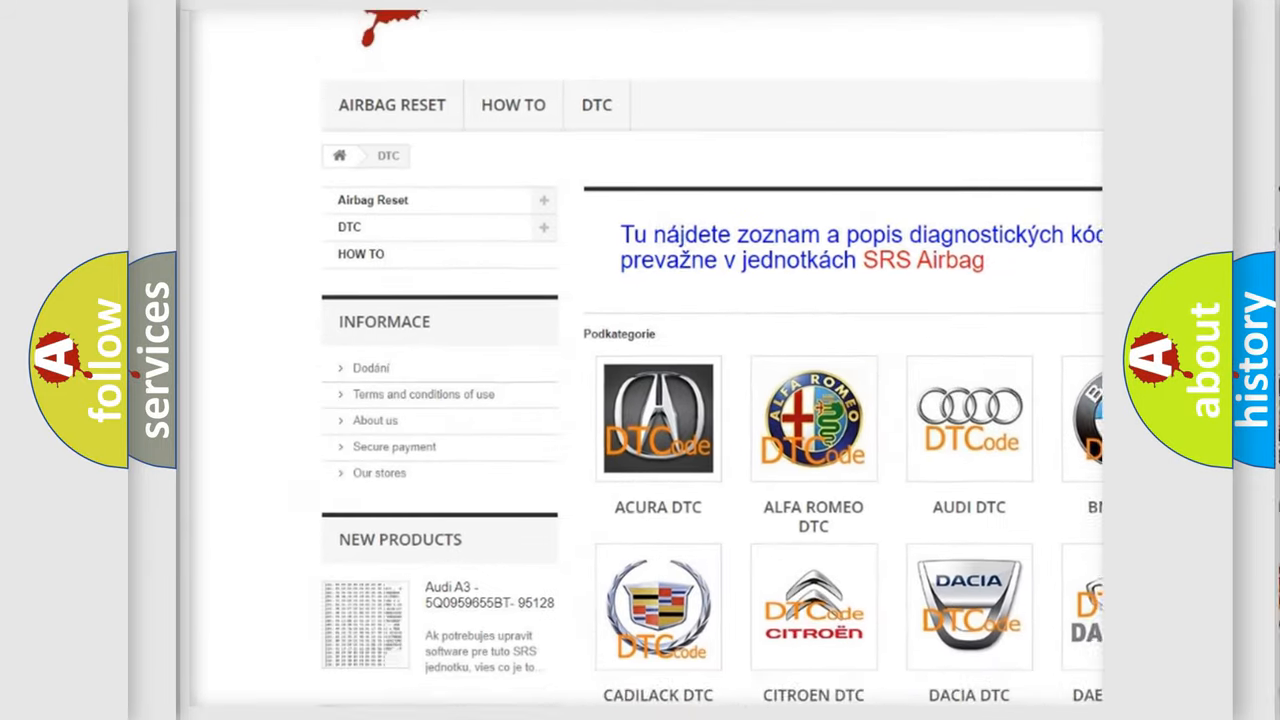
{"action": "scroll", "scroll_direction": "down", "scroll_amount": 3}
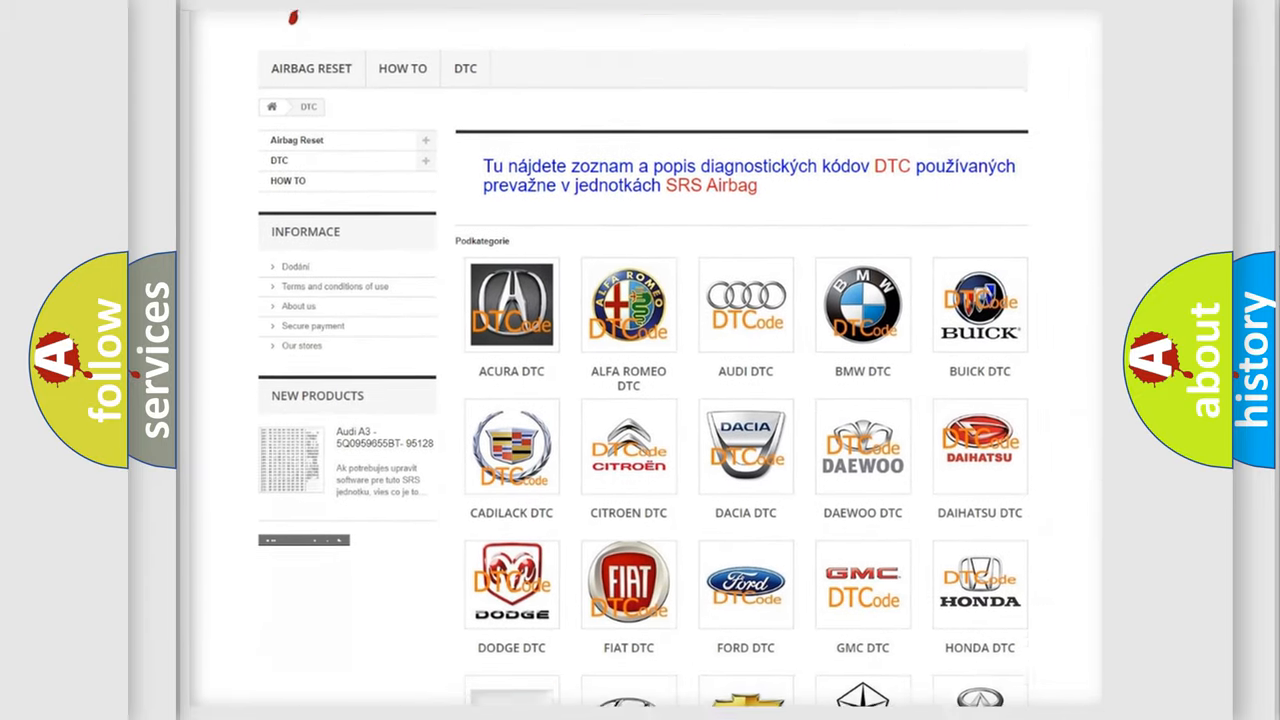
{"action": "scroll", "scroll_direction": "down", "scroll_amount": 3}
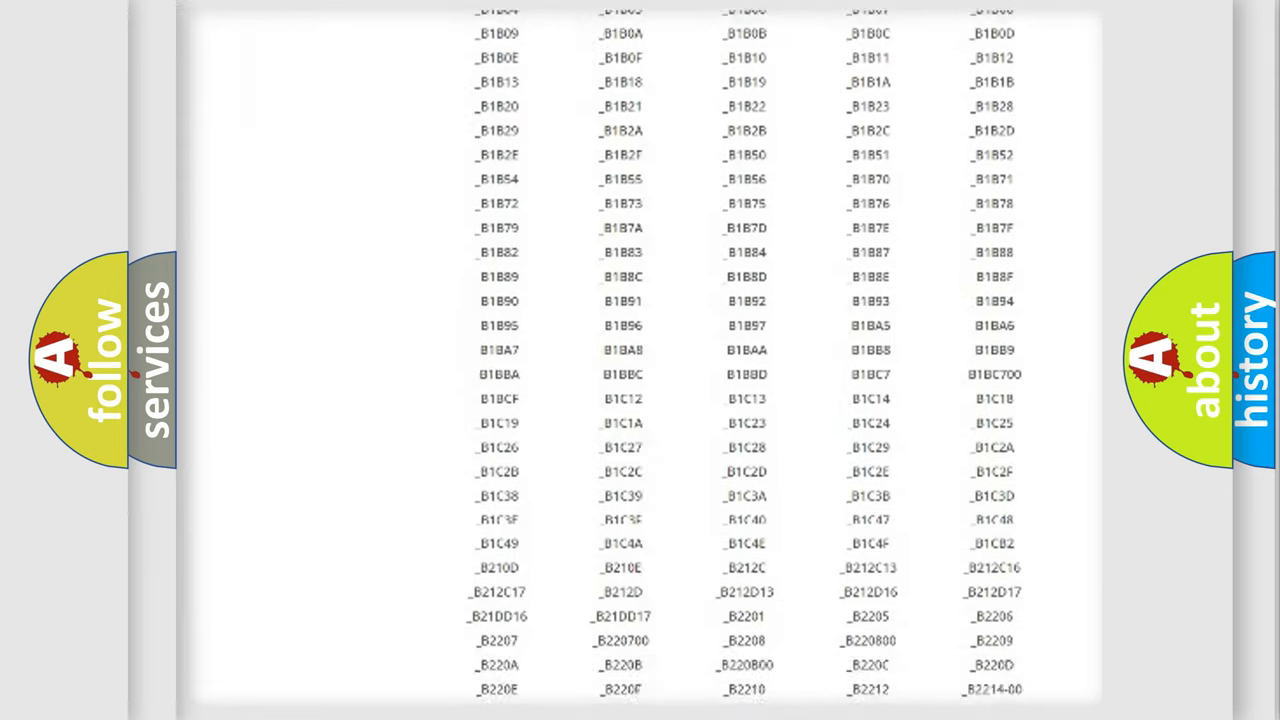
{"action": "scroll", "scroll_direction": "down", "scroll_amount": 3}
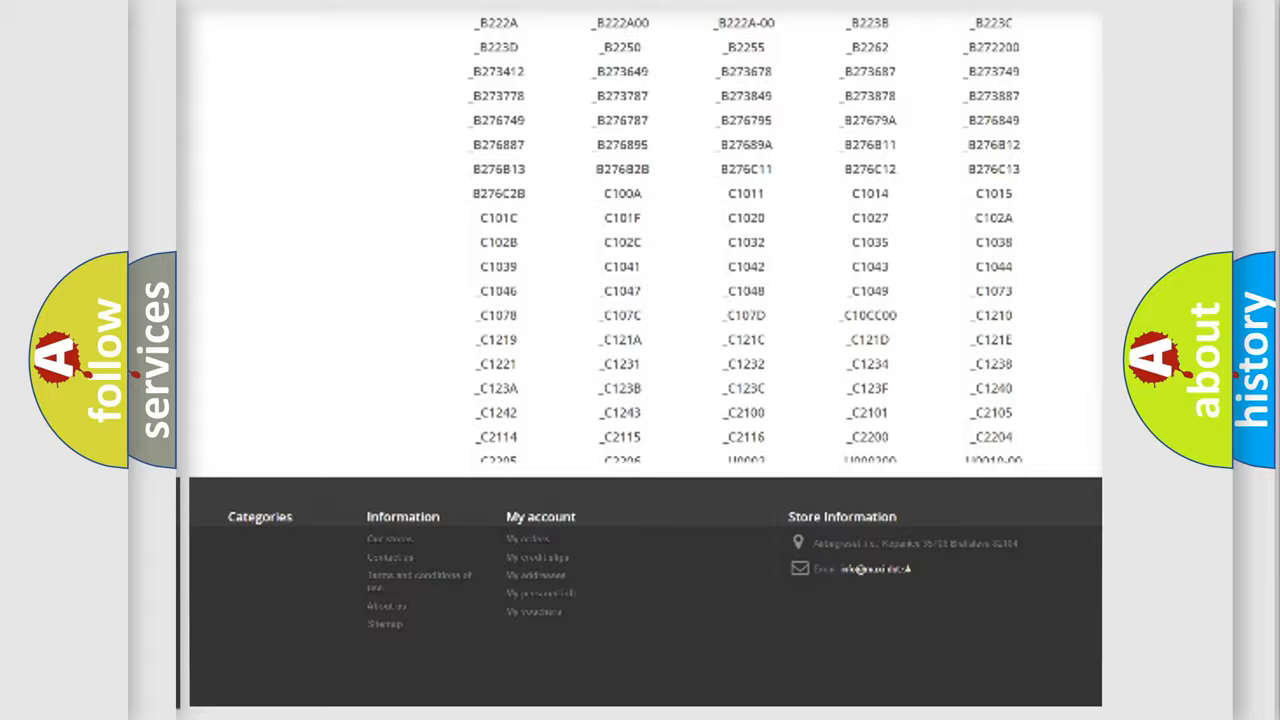
{"action": "scroll", "scroll_direction": "up", "scroll_amount": 3}
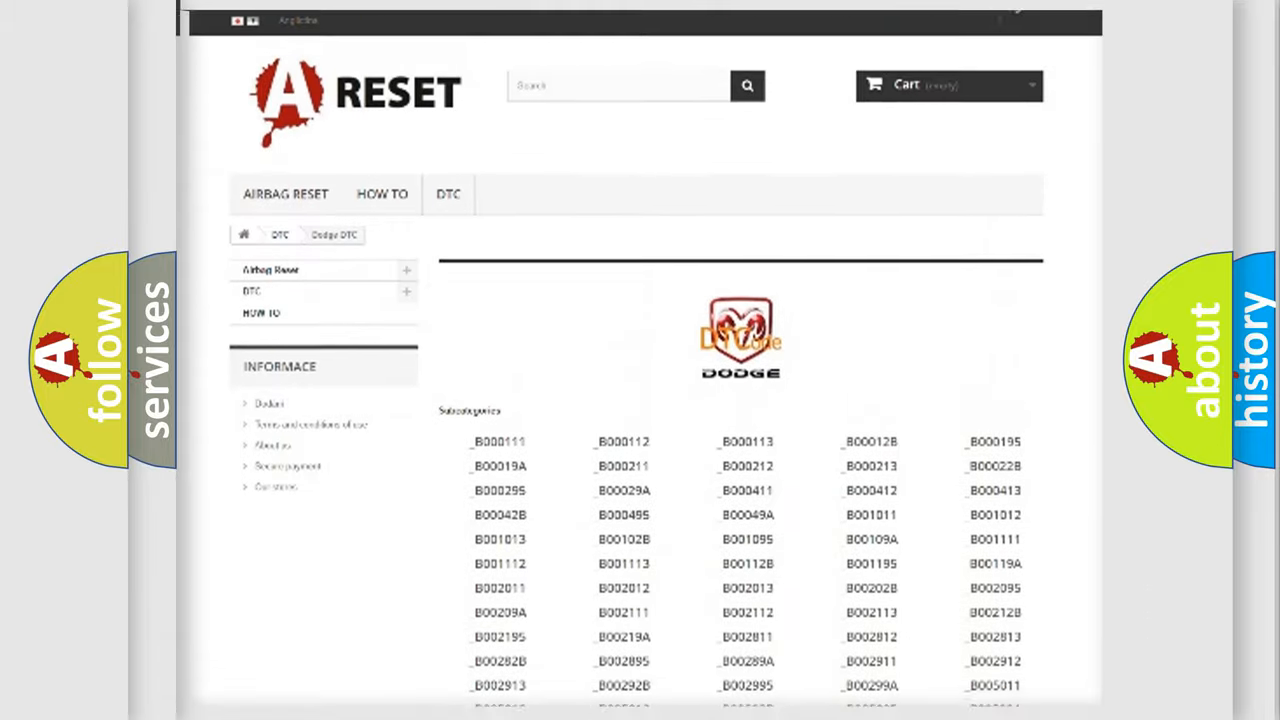